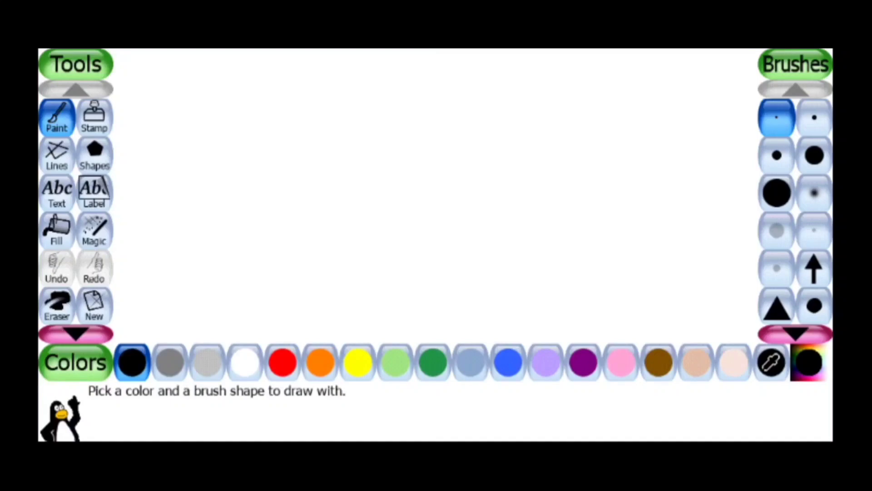
Stamp five penguins on the canvas, alternating Stamp and Magic tools, finishing on Magic
click(95, 116)
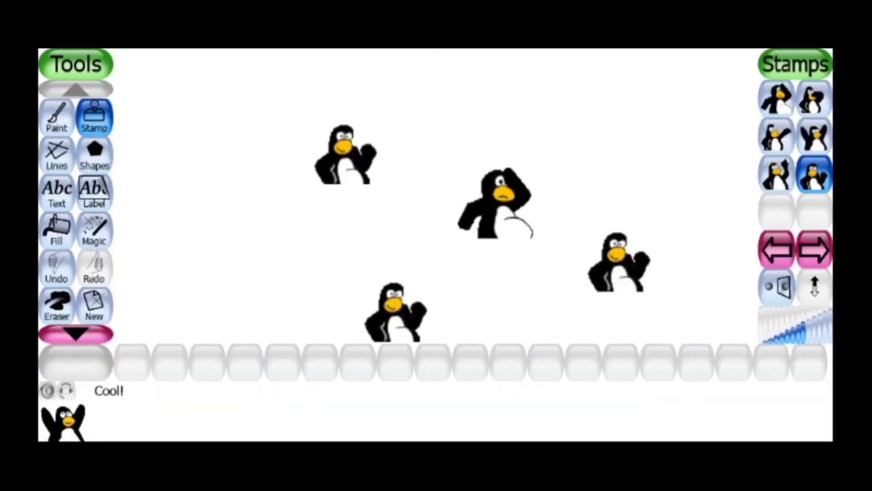
click(94, 231)
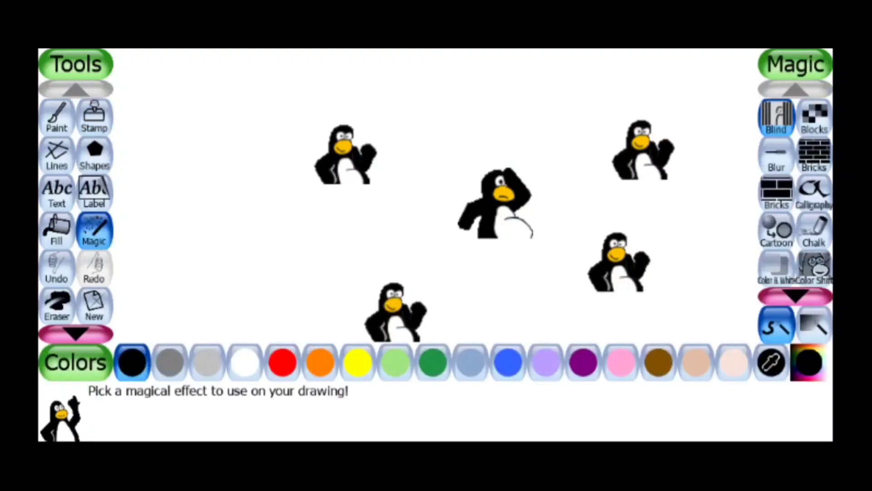
click(814, 157)
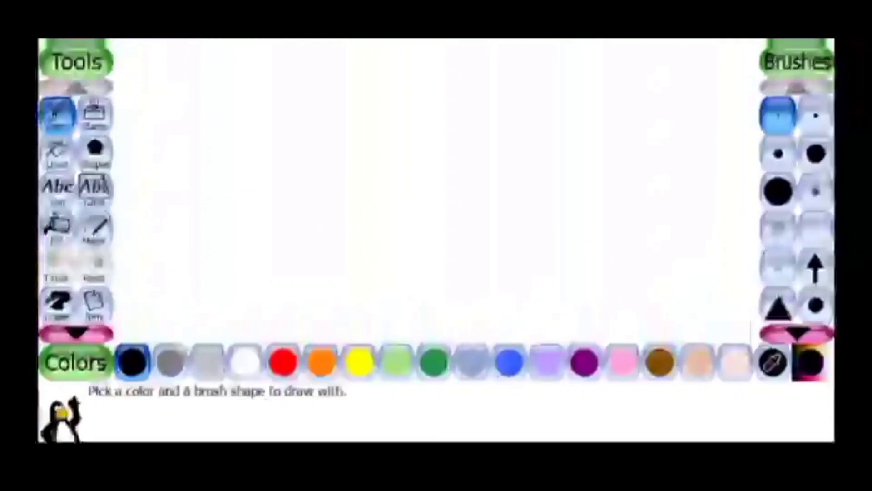
click(93, 115)
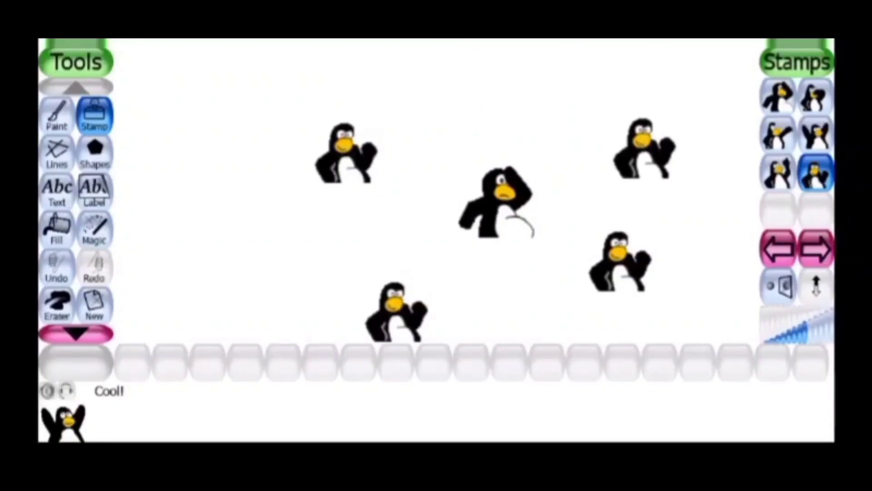
click(96, 230)
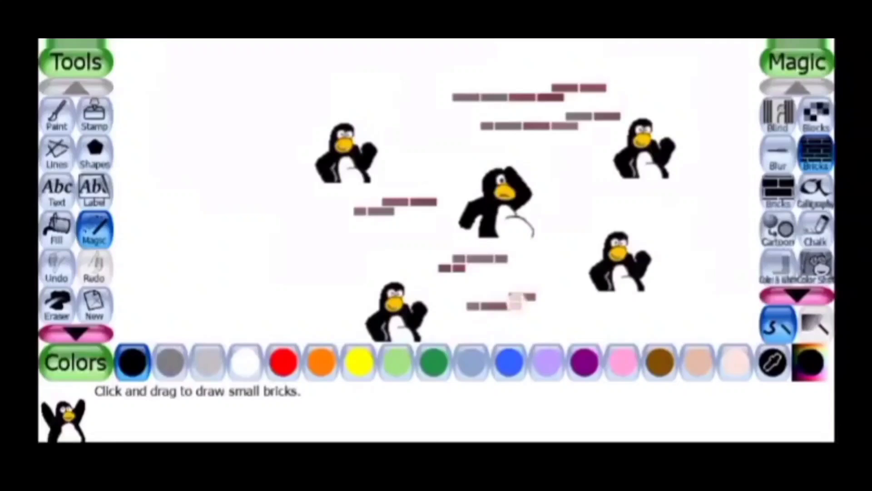
click(57, 114)
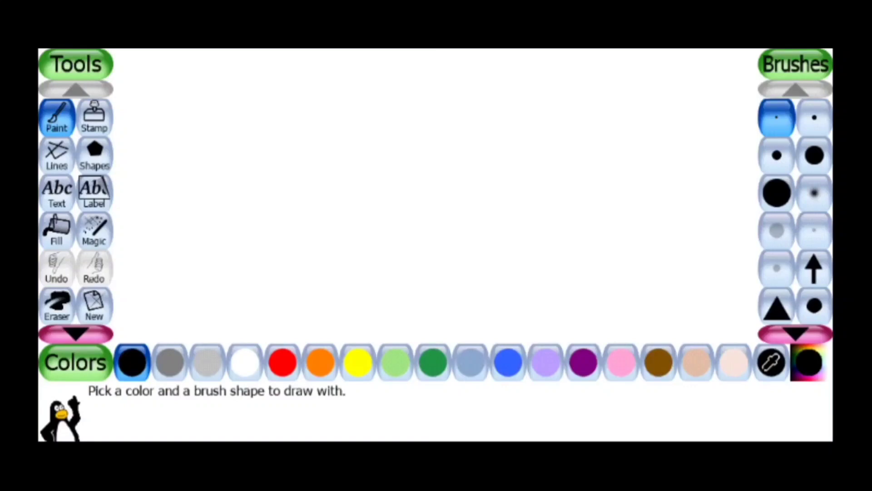
click(95, 117)
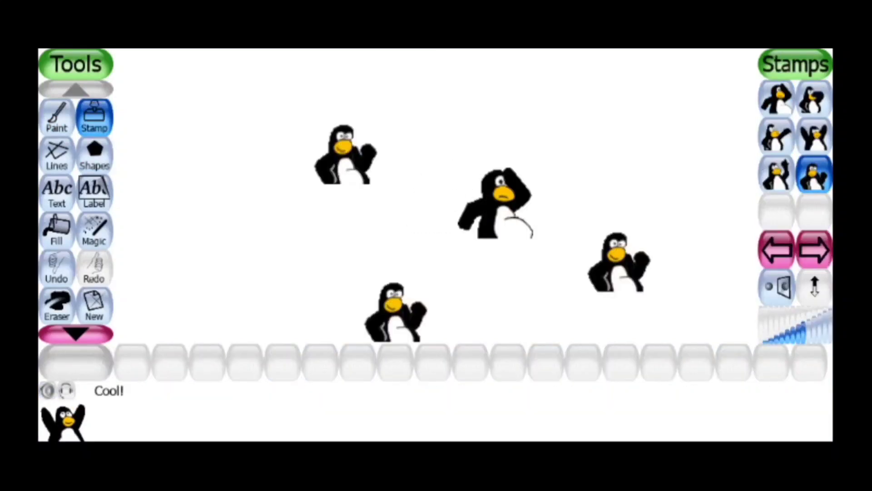
click(95, 231)
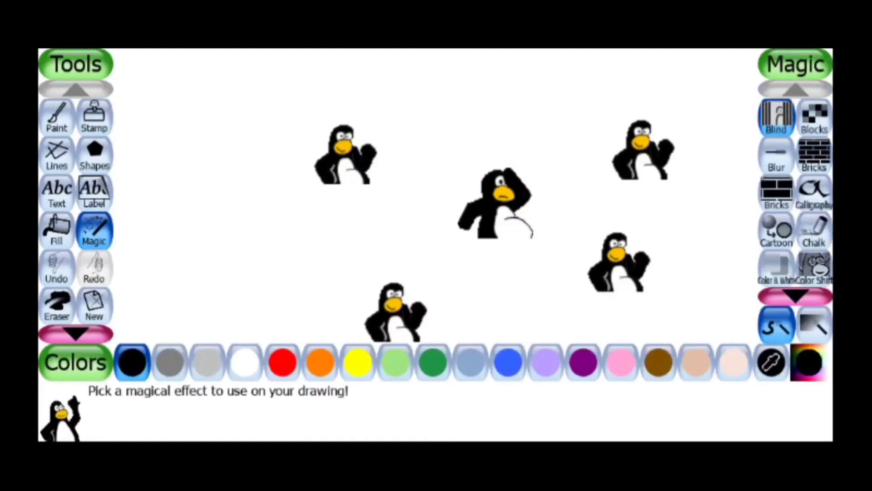
Leave Tux Paint for Chrome's tuxpaint.org Android download page
click(814, 157)
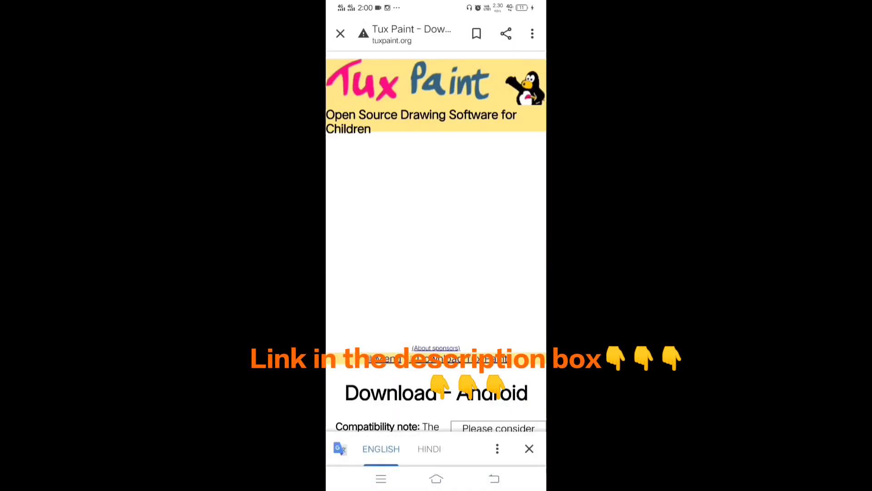
Scroll to the Tux Paint APK link, download it and open the package
scroll(down, 3)
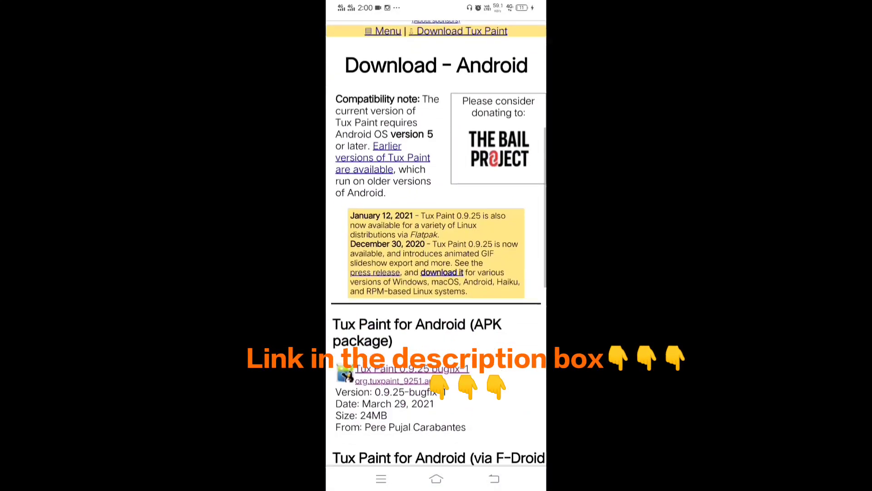
scroll(down, 3)
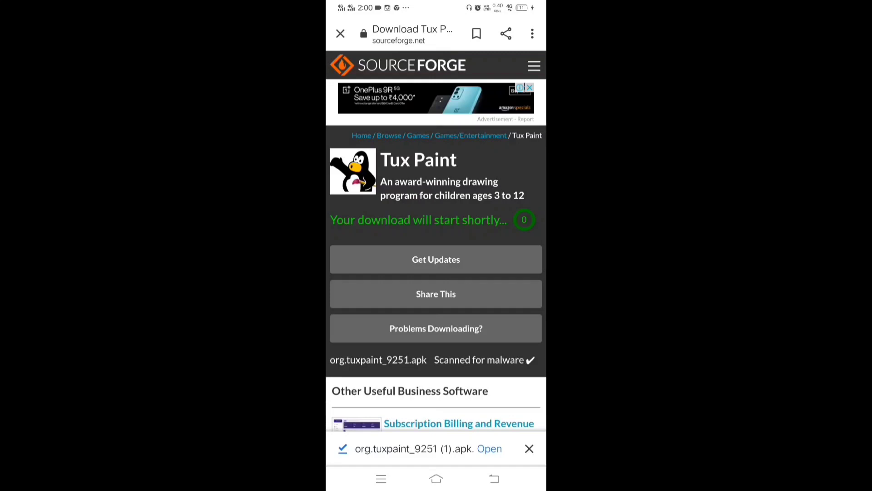
click(435, 478)
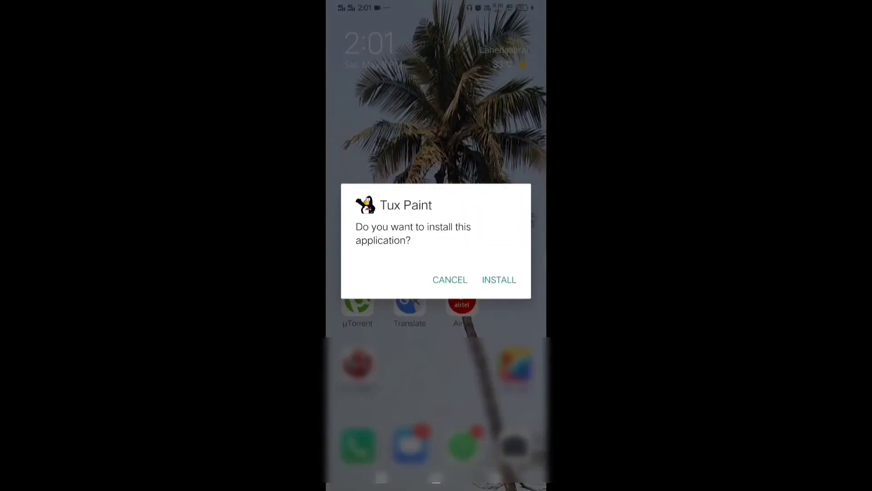
Install the Tux Paint APK and launch the newly installed app
click(499, 280)
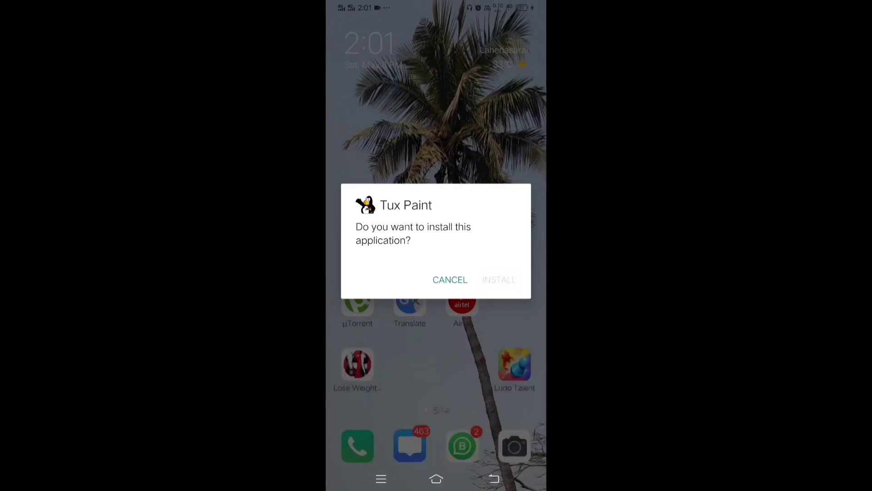
click(499, 279)
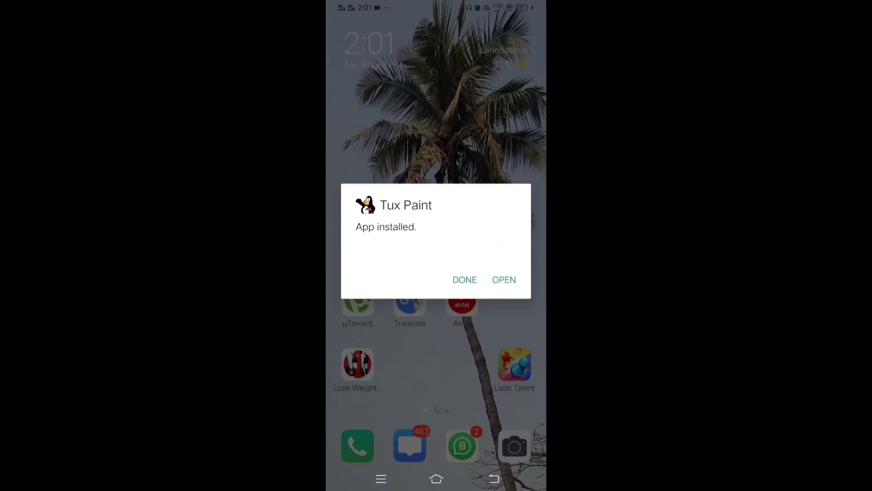
click(504, 279)
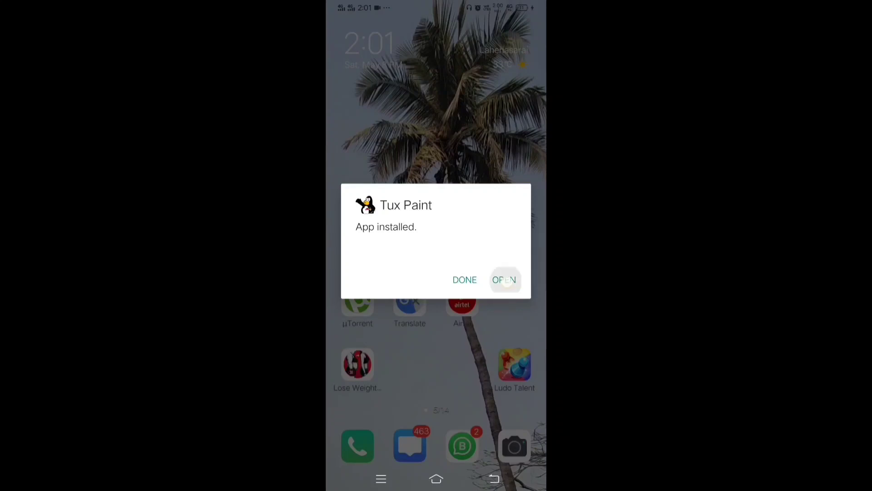
click(505, 279)
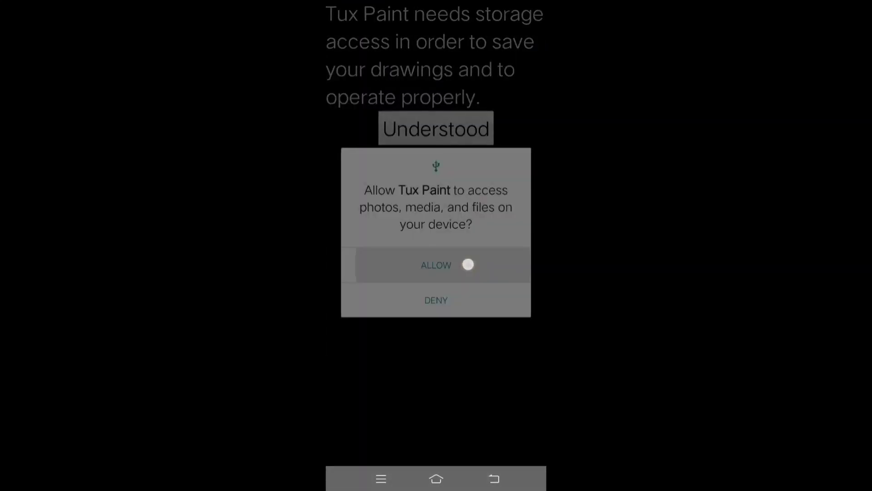
Allow Tux Paint file access, then cancel Quit to keep the yellow scribble open
click(436, 264)
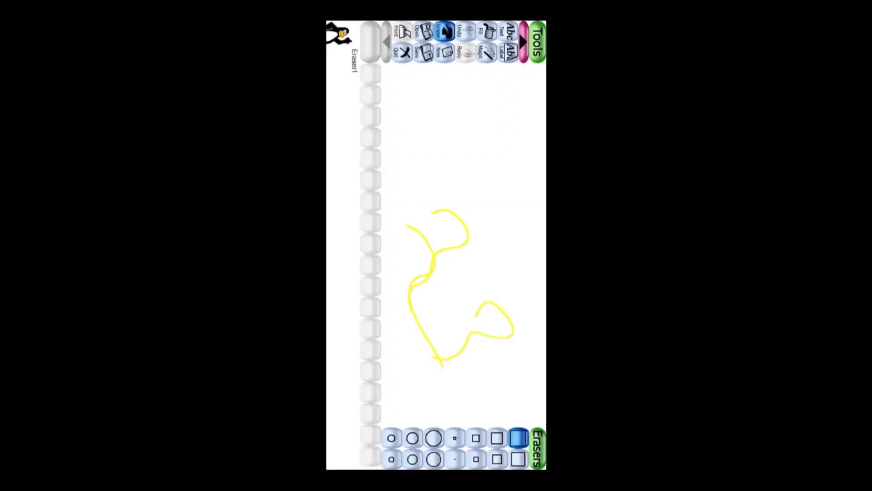
click(402, 50)
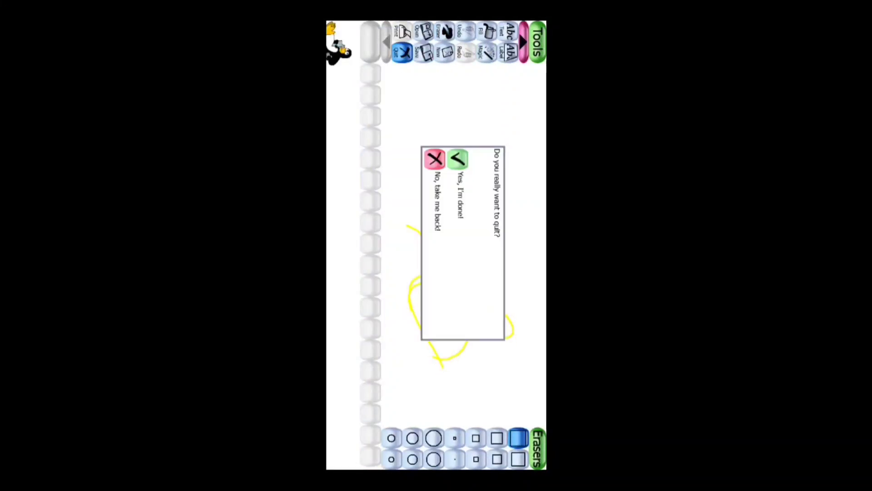
click(434, 163)
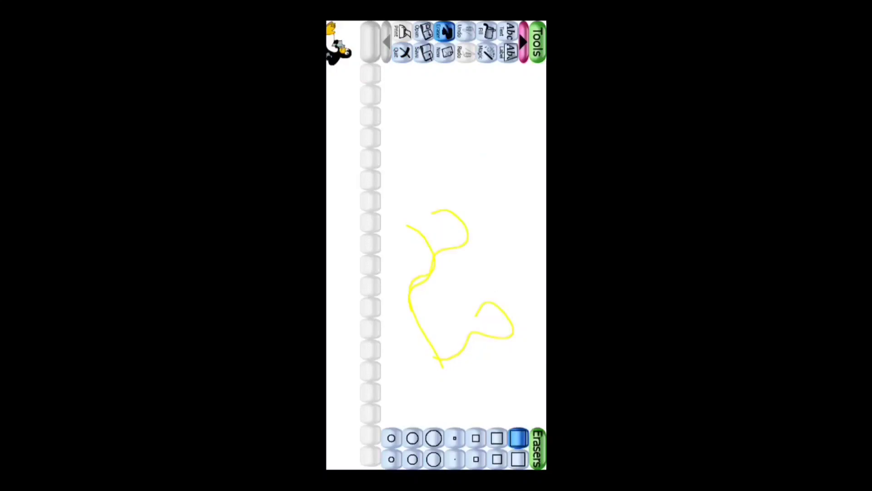